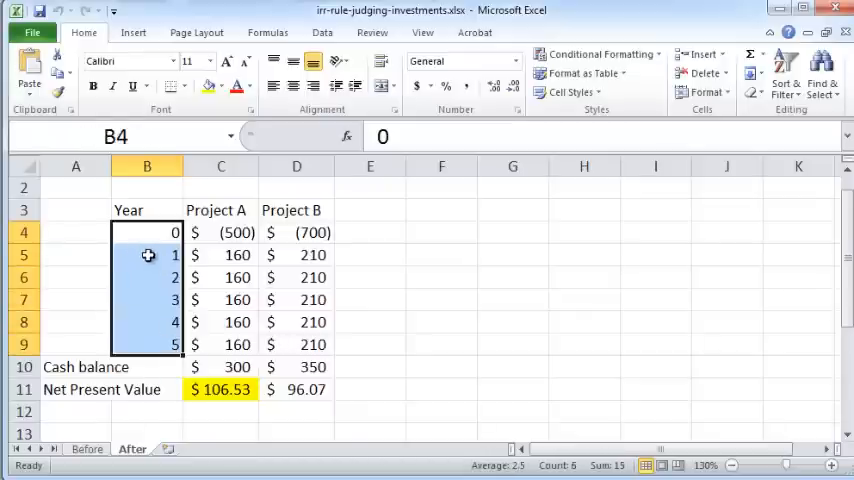
Inspect the projects' year-0 outlays, cash balance sum and net present value formulas
click(220, 232)
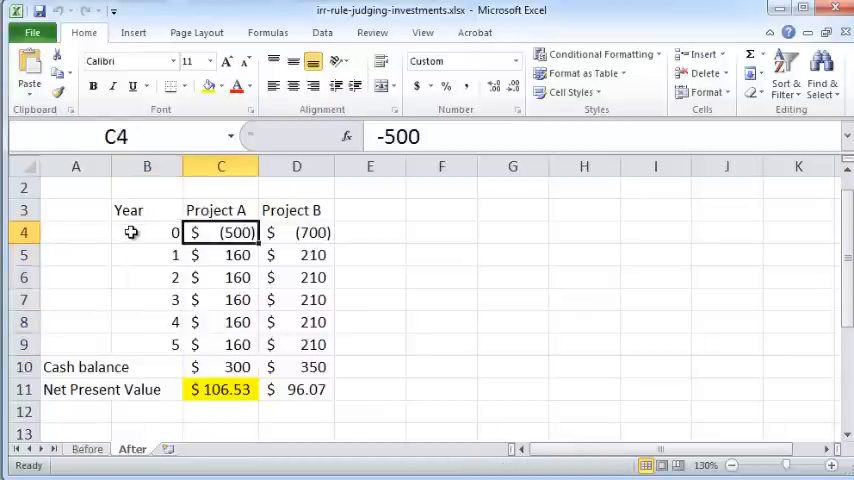
click(148, 232)
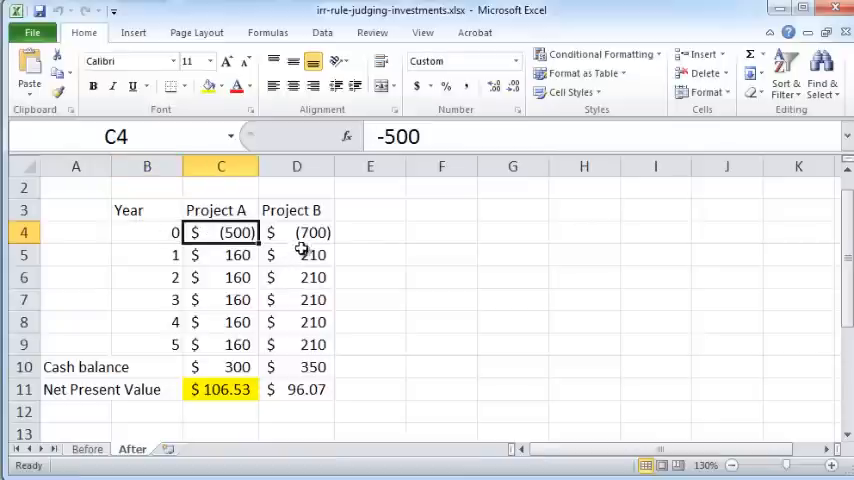
click(296, 232)
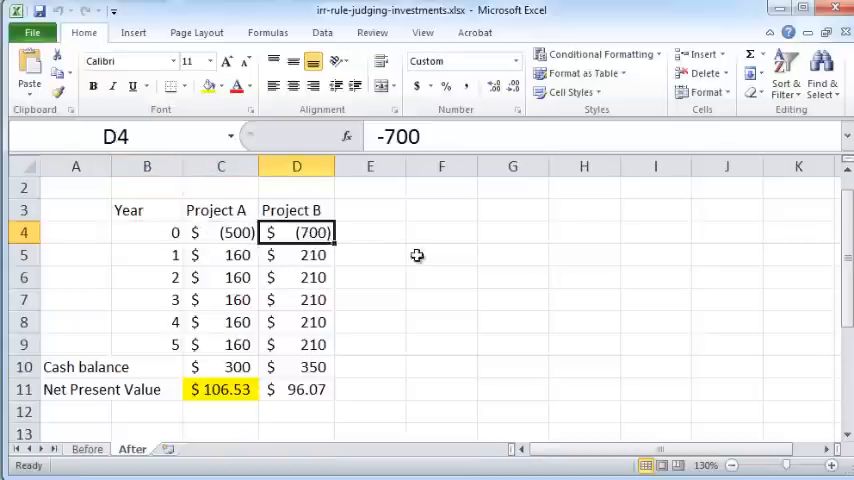
mouse_move(212, 272)
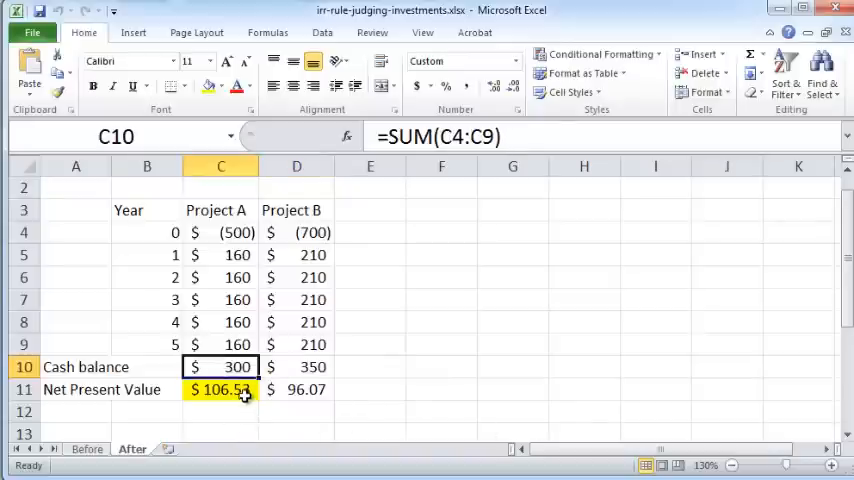
click(220, 388)
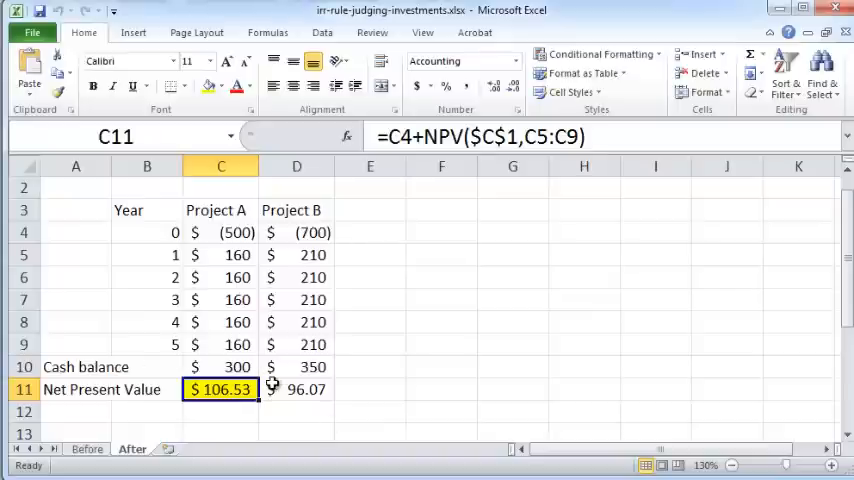
click(296, 388)
text(=)
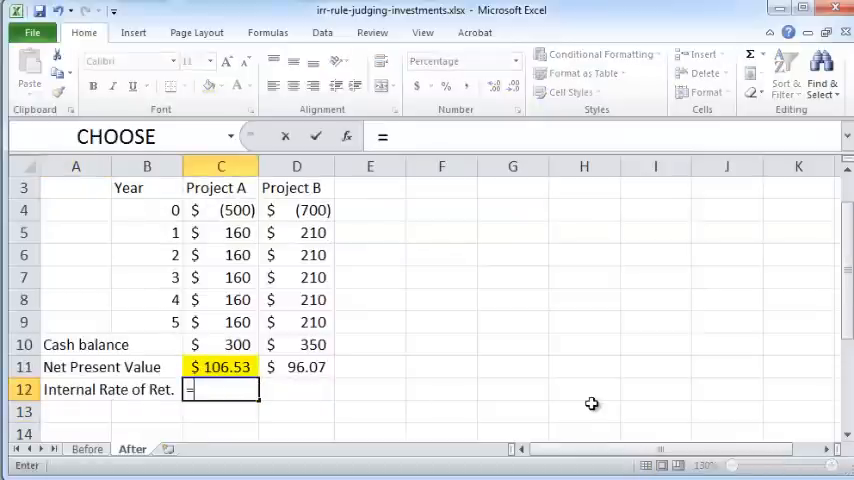
Enter =irr( over Project A's cash flows C4:C9 with a 0.1 guess in C12
text(irr()
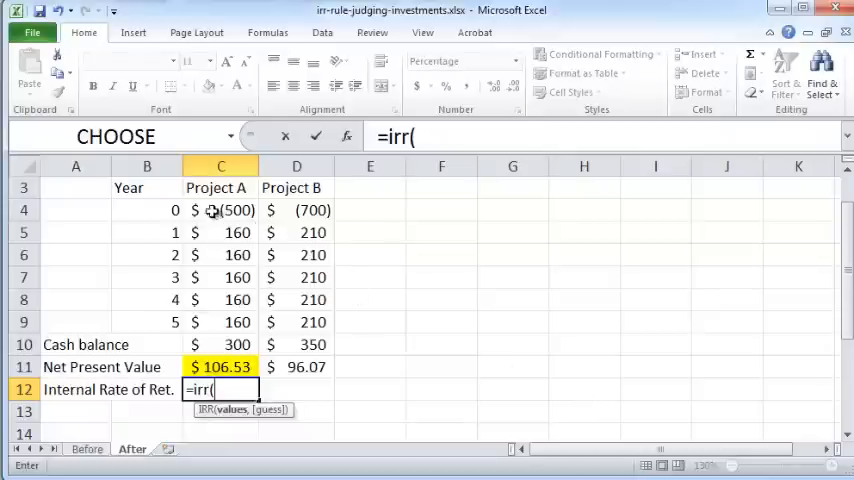
drag(220, 210, 220, 232)
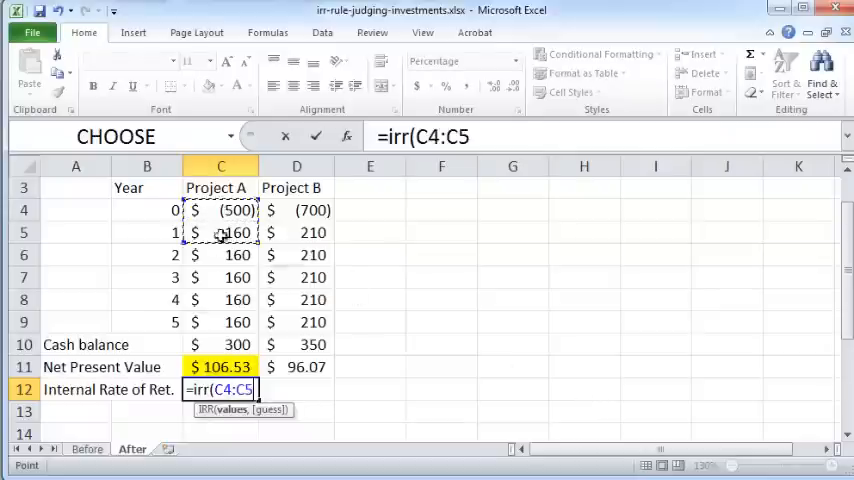
drag(220, 232, 220, 322)
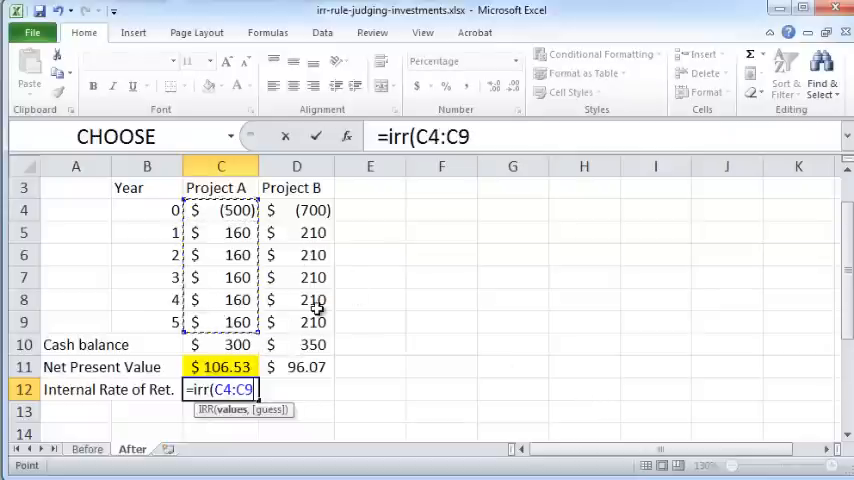
text(,)
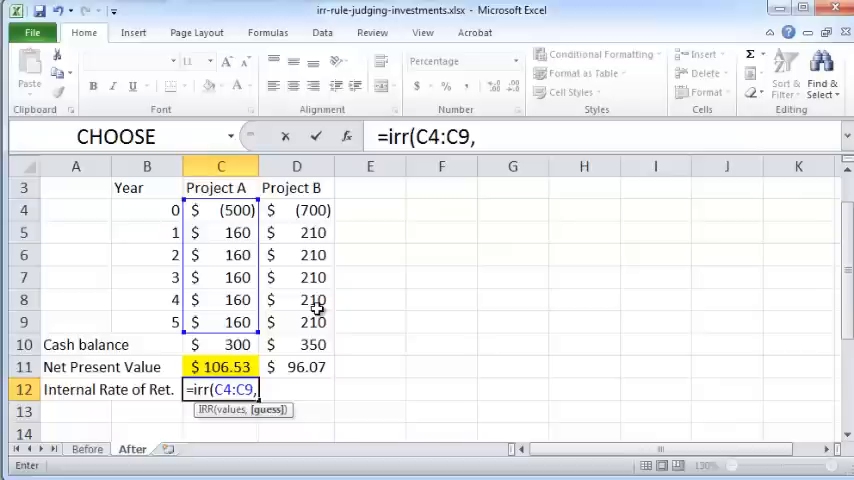
text(0.1))
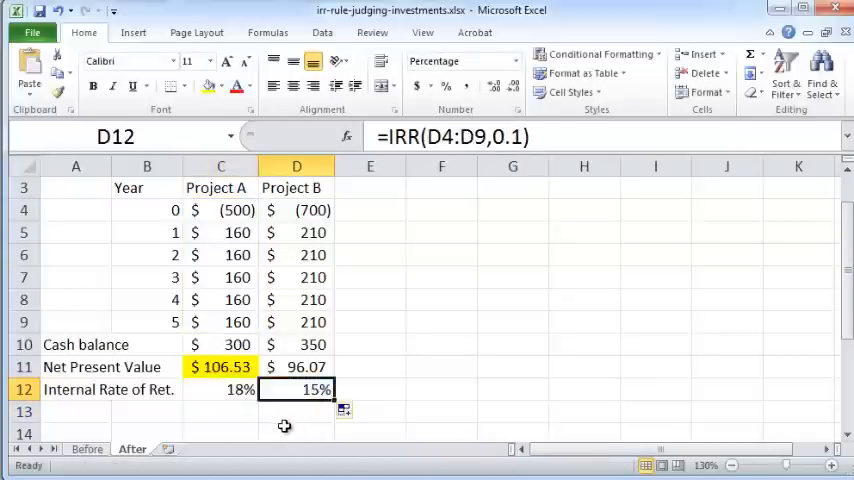
click(220, 388)
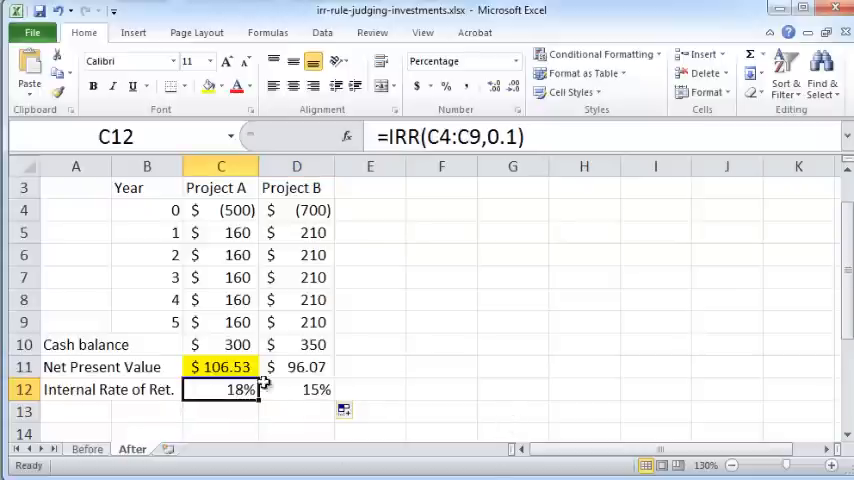
click(296, 388)
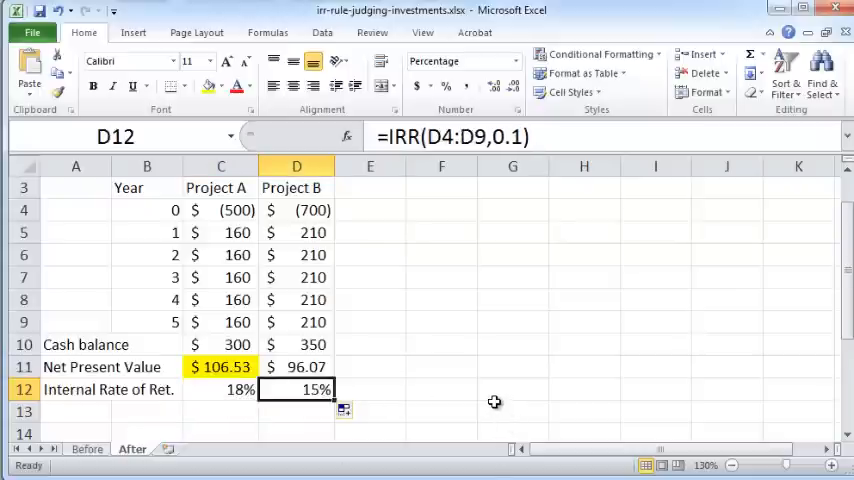